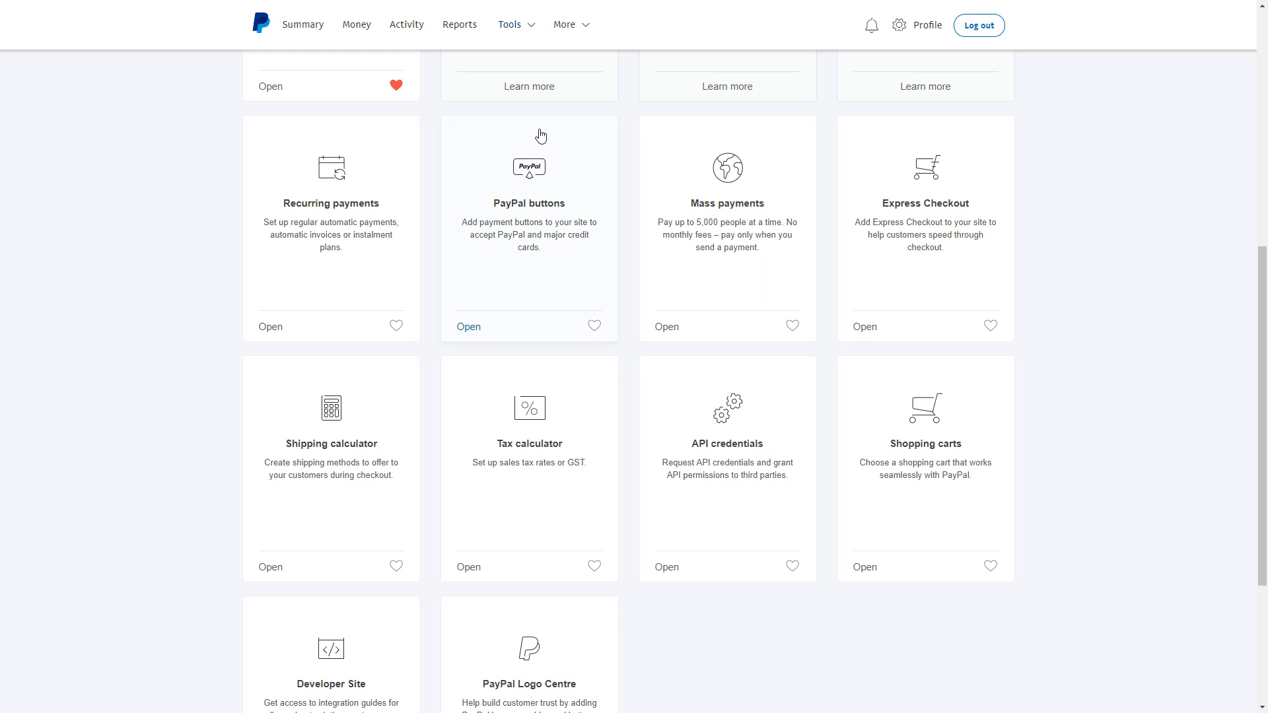
# Open the Recurring payments tile on the Tools page.
pyautogui.click(512, 24)
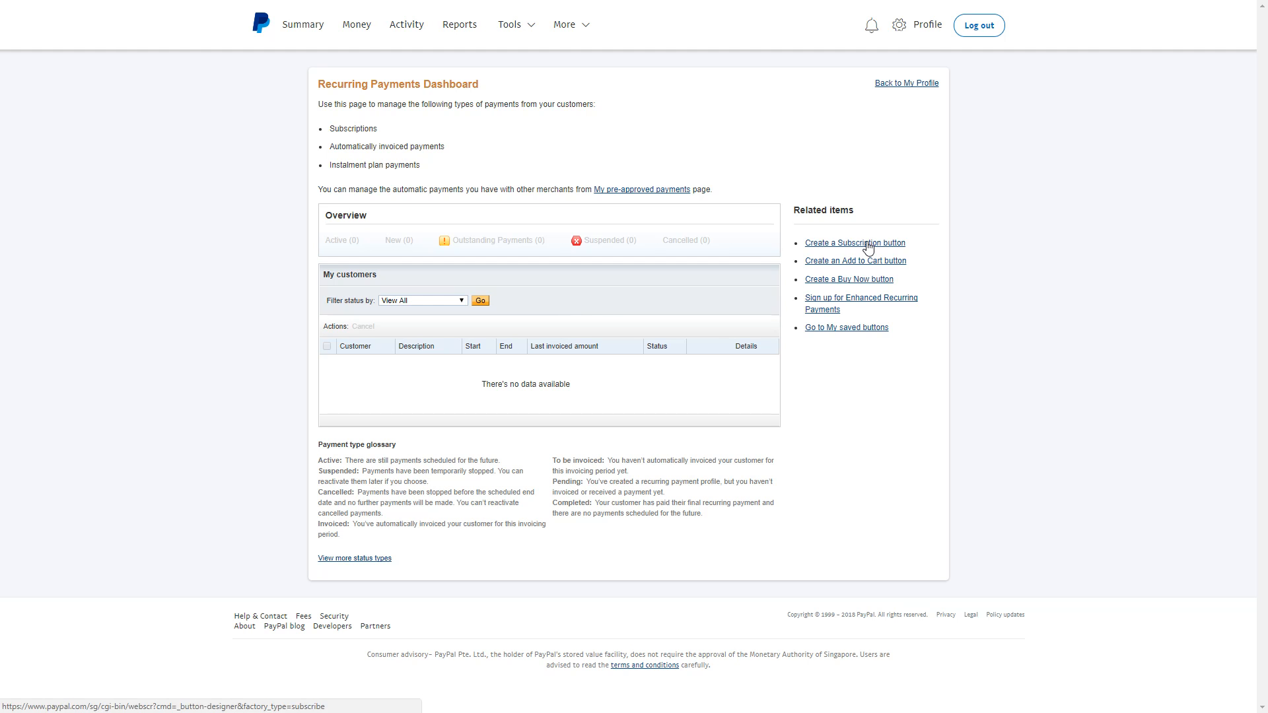
# Choose 'Create a Subscription button' under Related items.
pyautogui.click(854, 243)
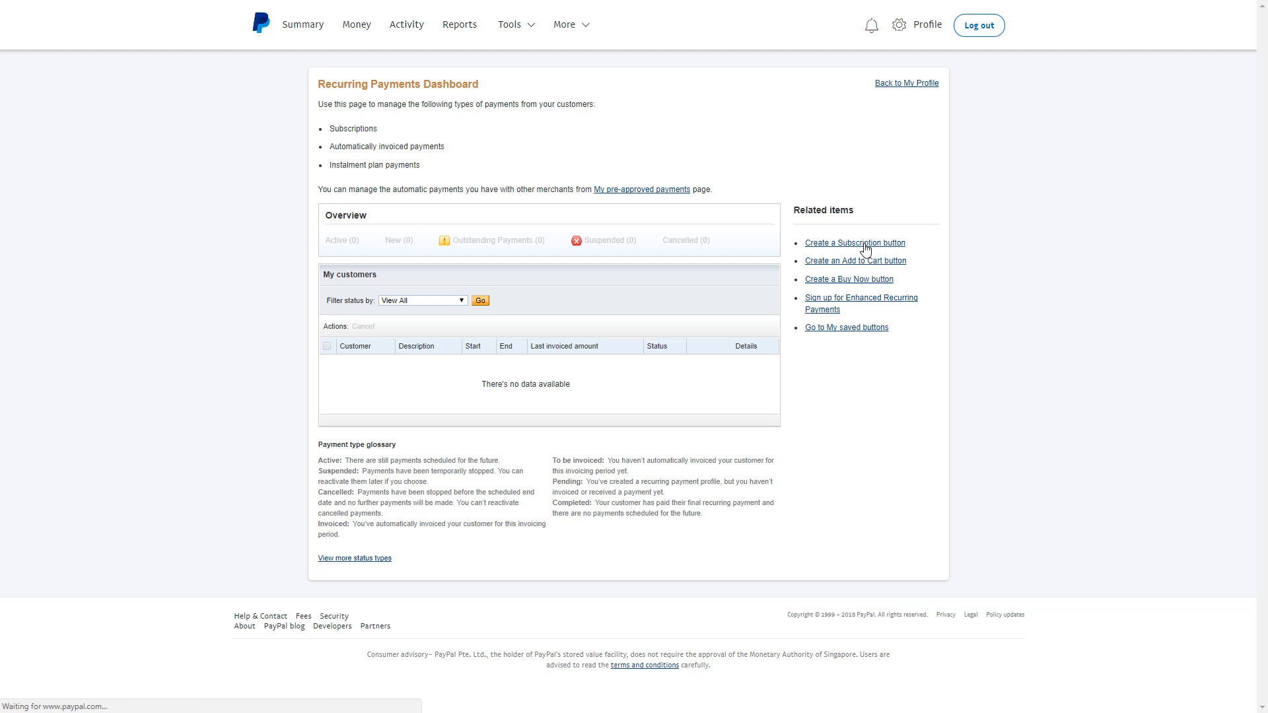
pyautogui.moveTo(439, 184)
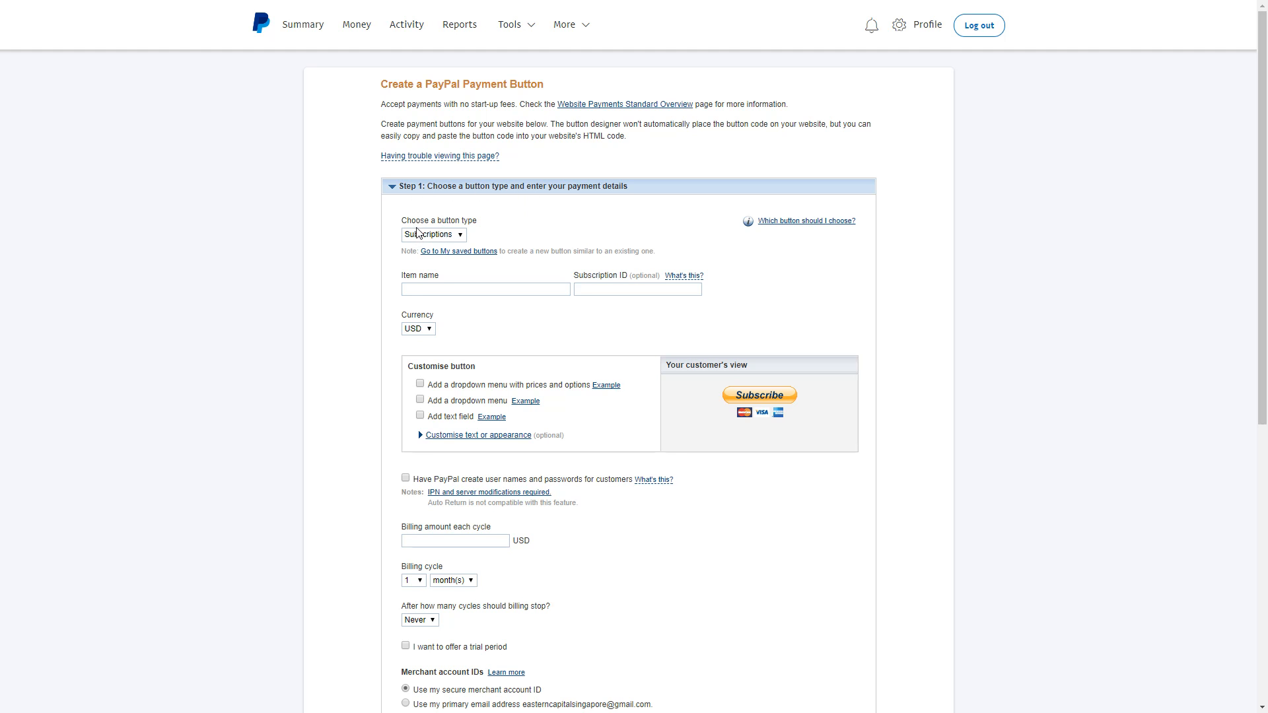
# Enter 'Test Product' as the subscription's item name.
pyautogui.click(434, 234)
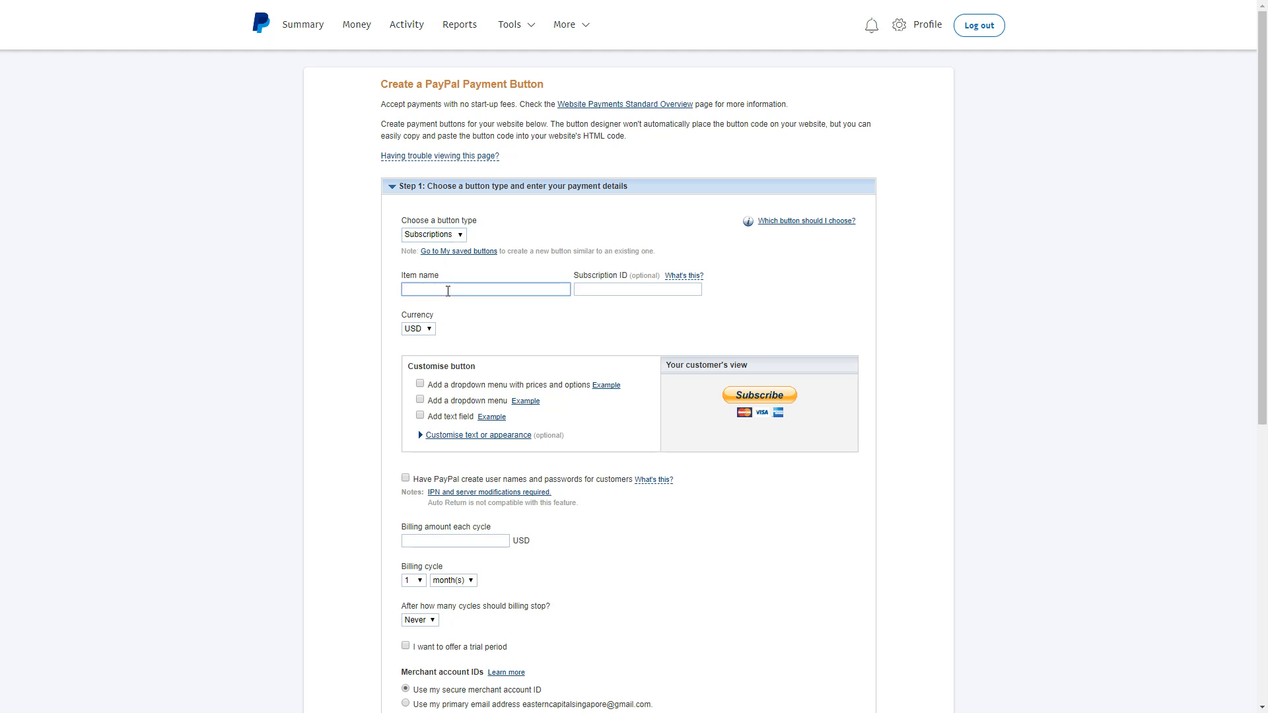
pyautogui.write('Test Product')
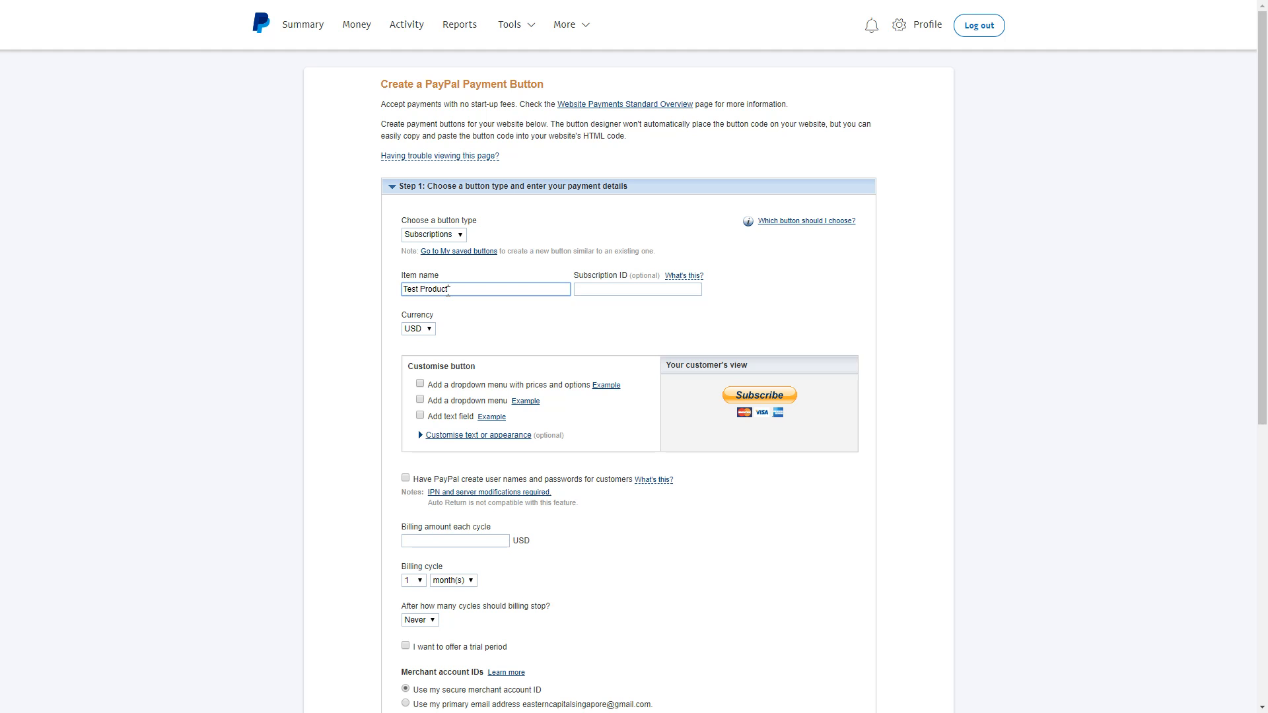
pyautogui.click(637, 288)
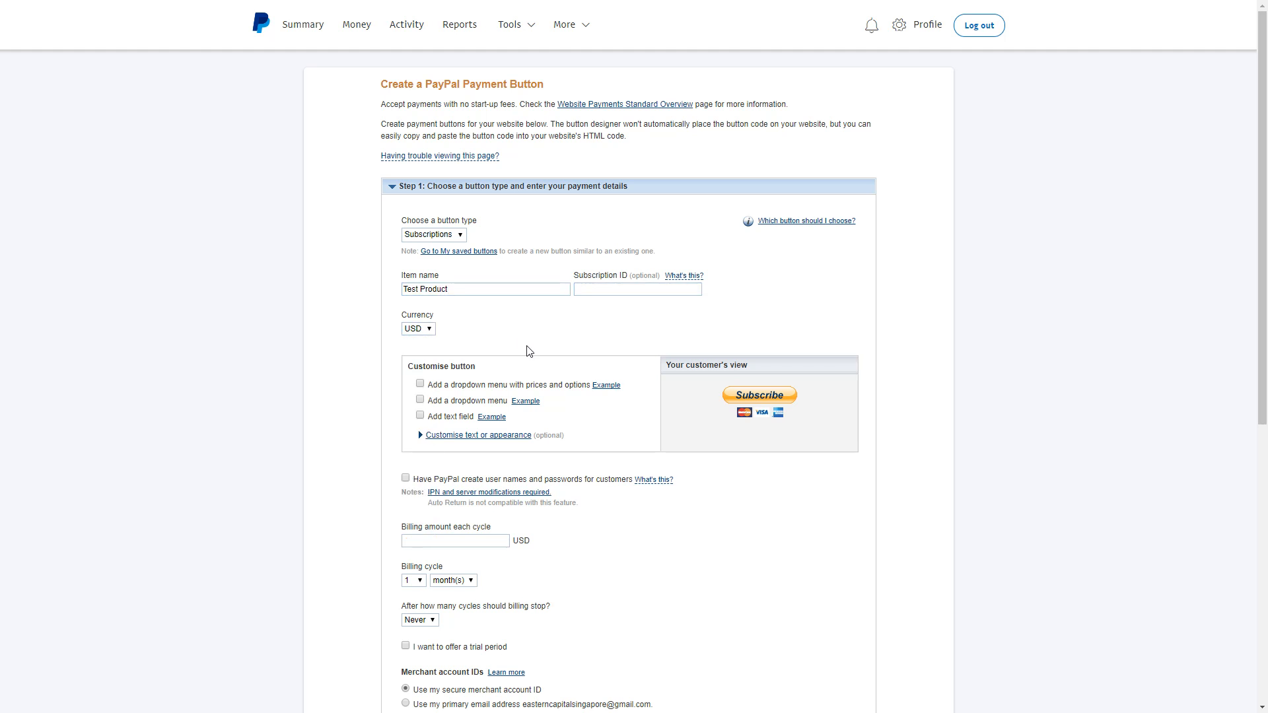
pyautogui.scroll(-3)
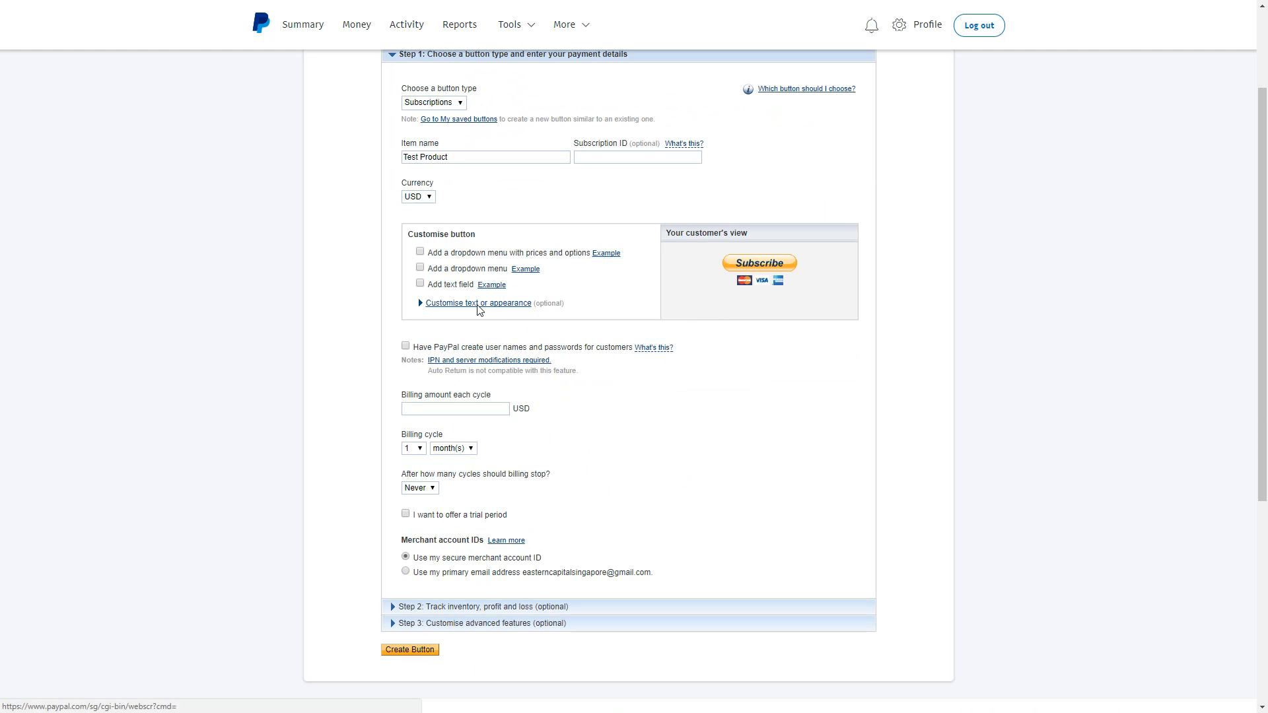
# Expand 'Customise text or appearance' and choose the standard PayPal button style.
pyautogui.click(477, 303)
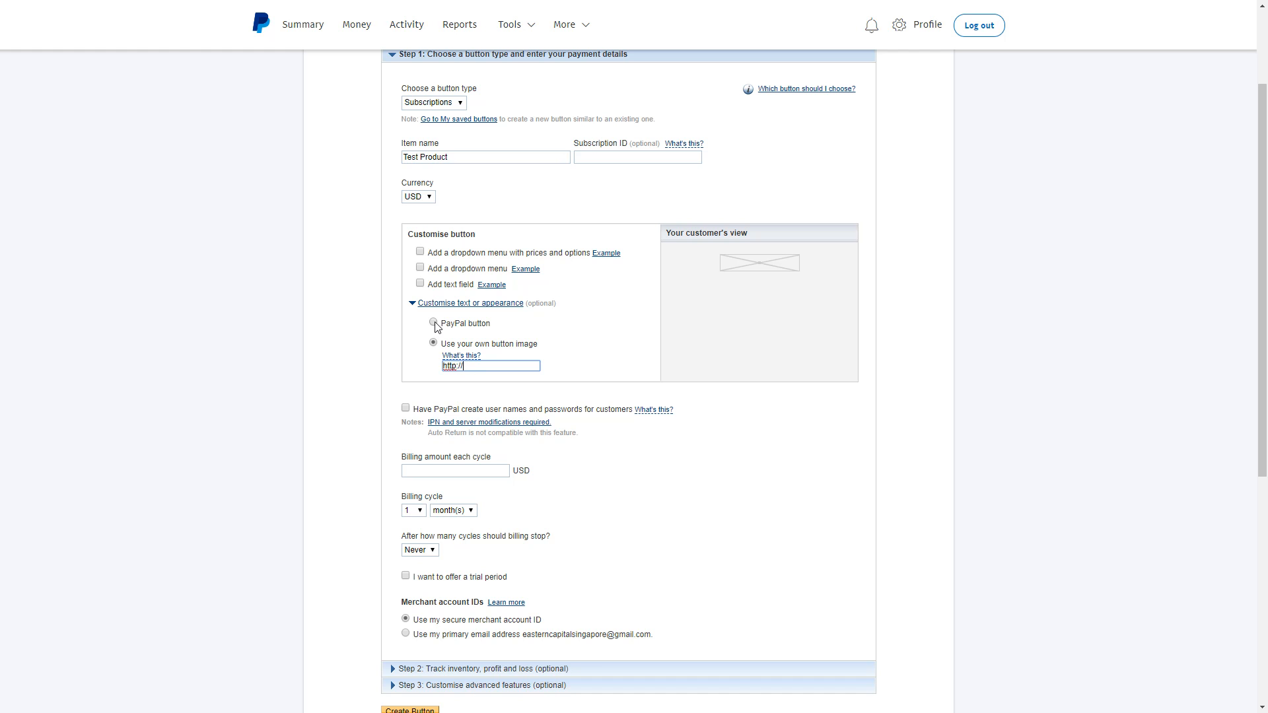
pyautogui.click(433, 323)
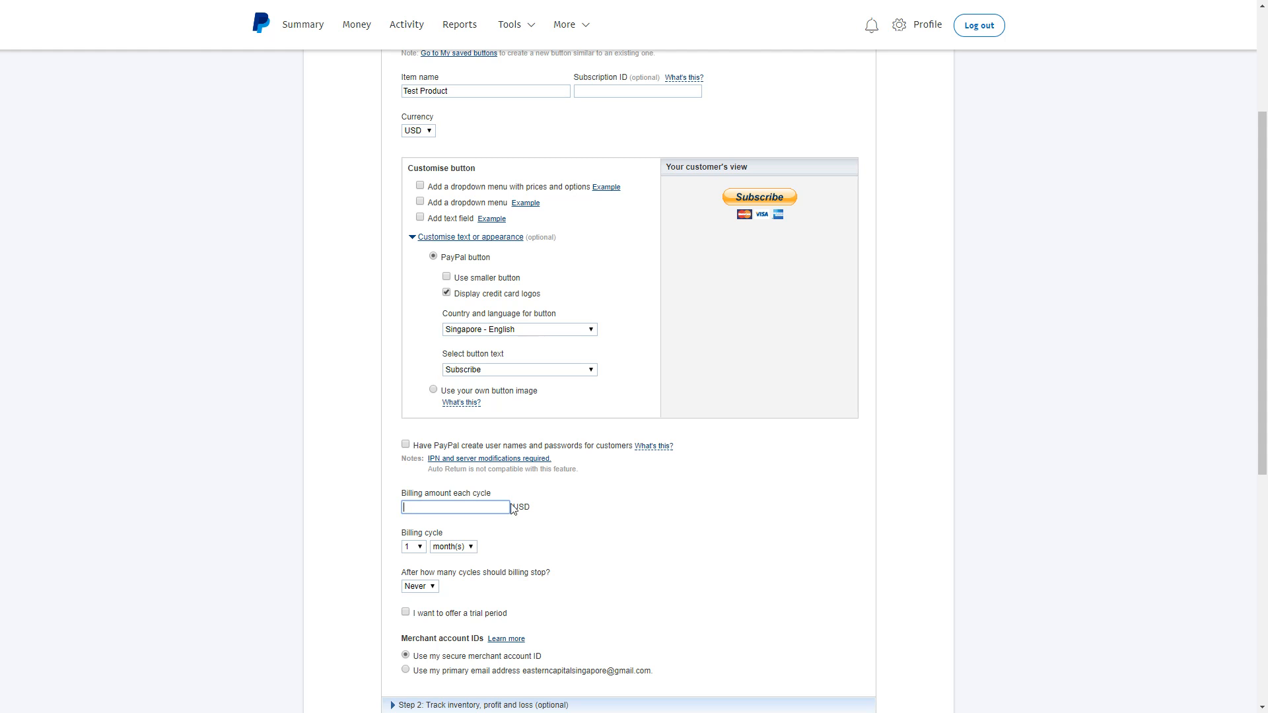
# Set the billing amount to 19.95 USD monthly, stopping after 12 cycles.
pyautogui.write('19.95')
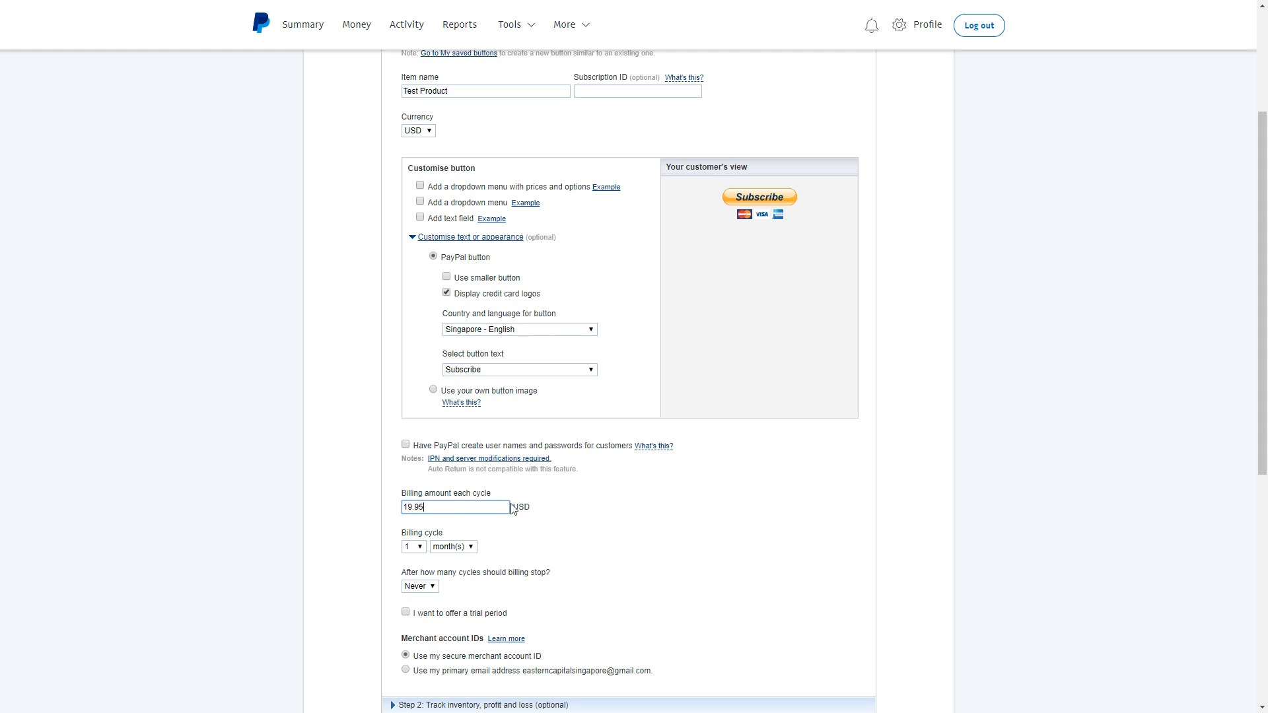
pyautogui.scroll(-3)
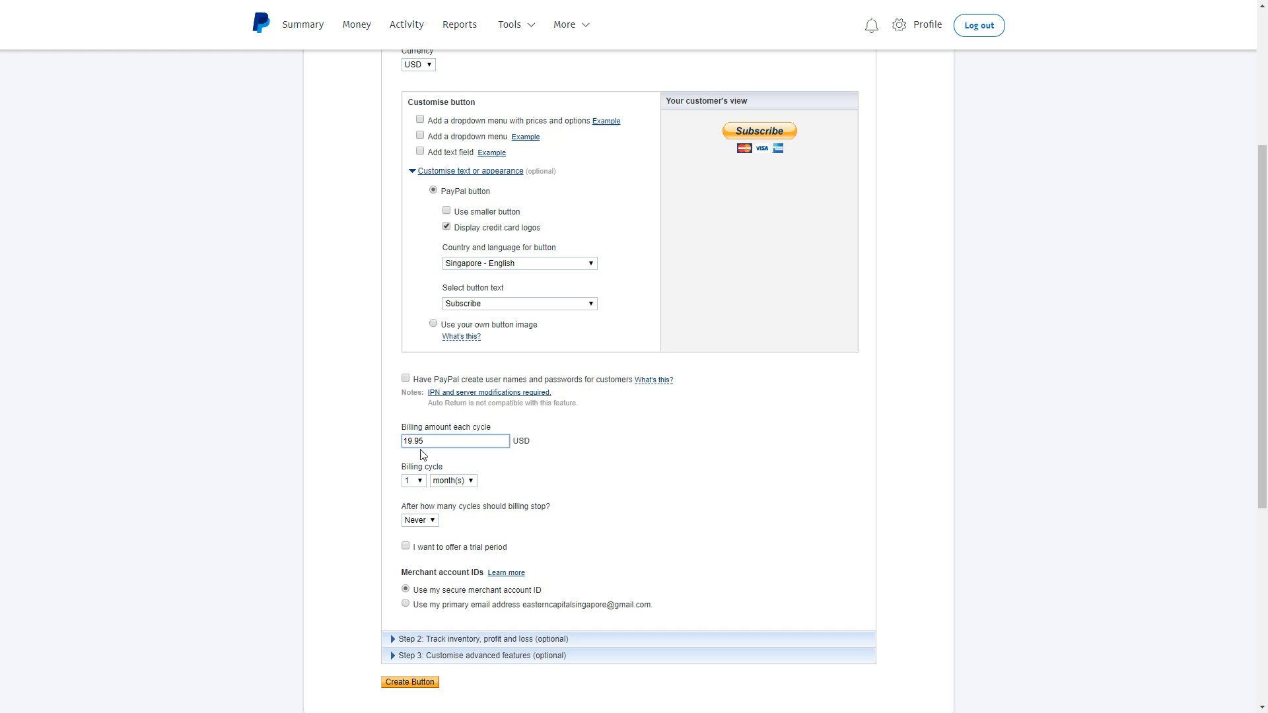
pyautogui.moveTo(414, 485)
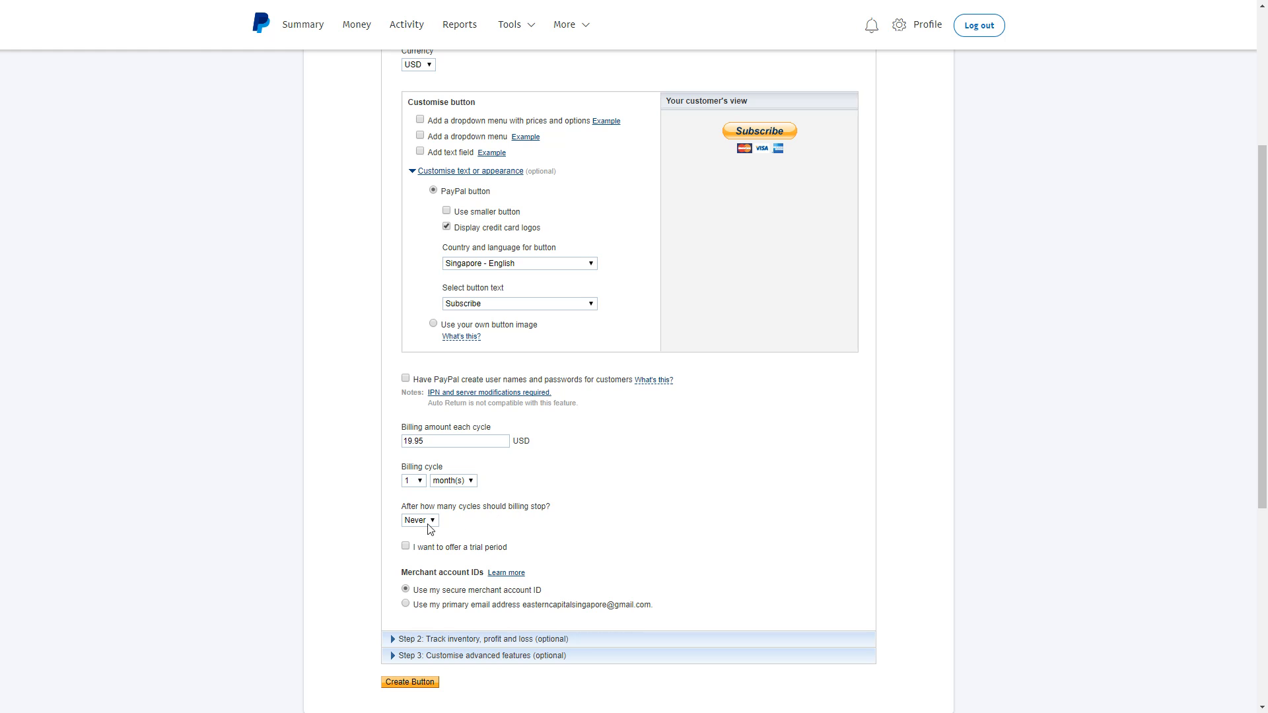
pyautogui.click(419, 520)
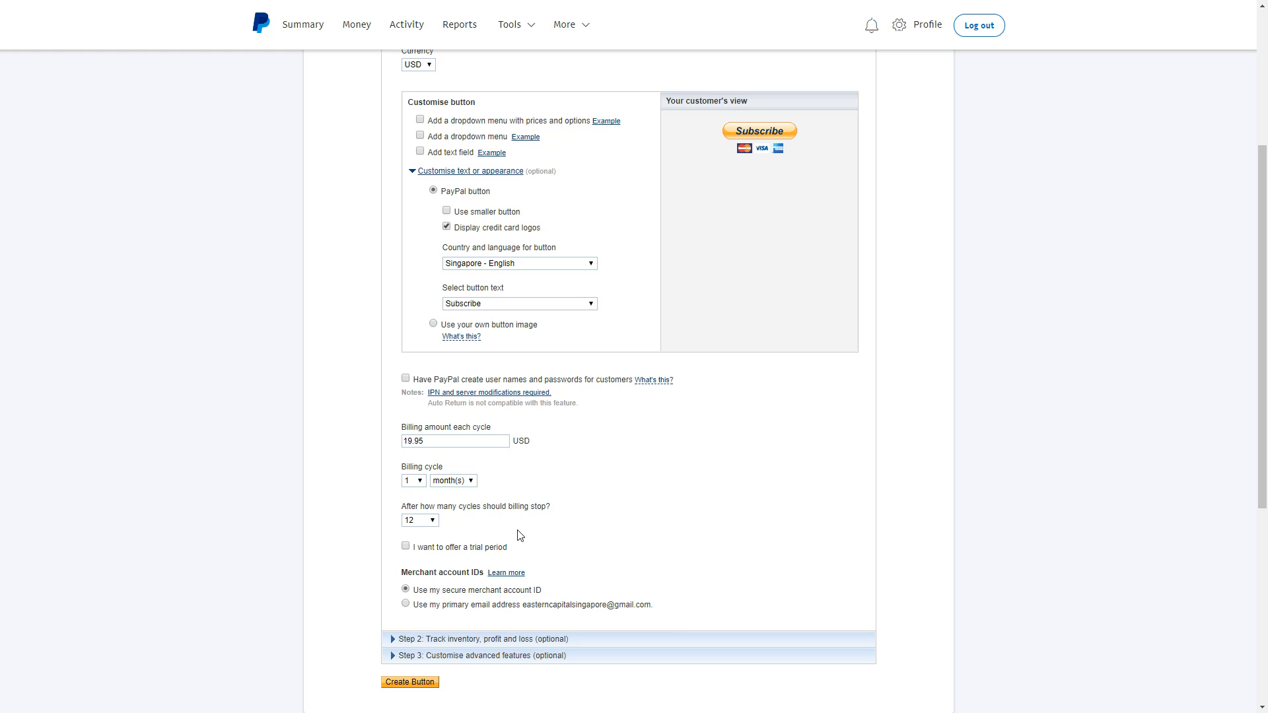
pyautogui.moveTo(410, 558)
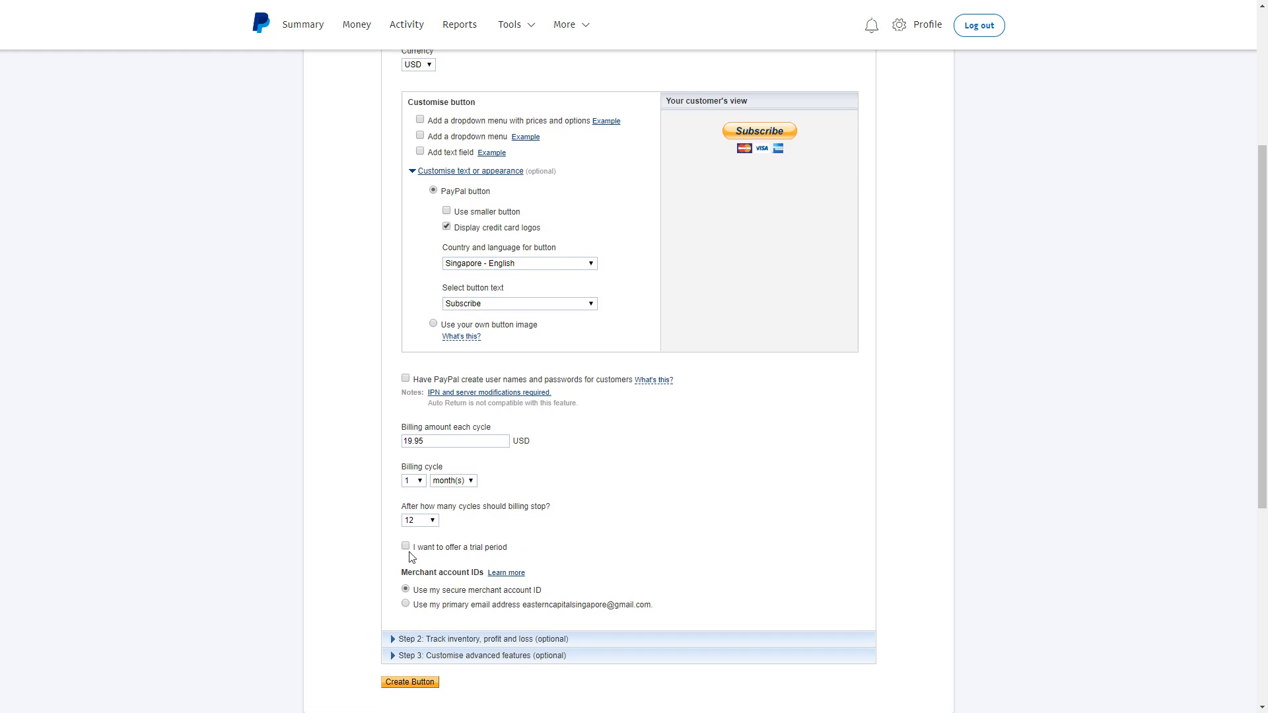
# Tick and then untick 'I want to offer a trial period', scrolling toward Step 2.
pyautogui.click(405, 547)
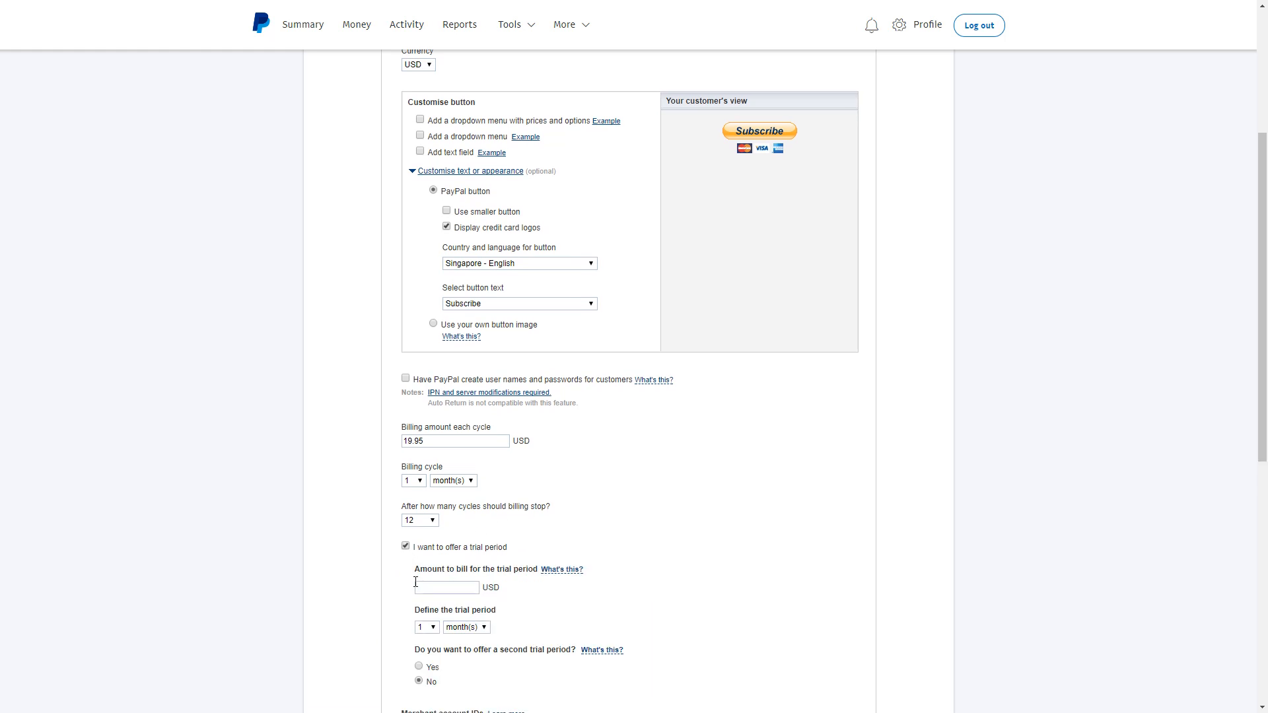
pyautogui.scroll(-3)
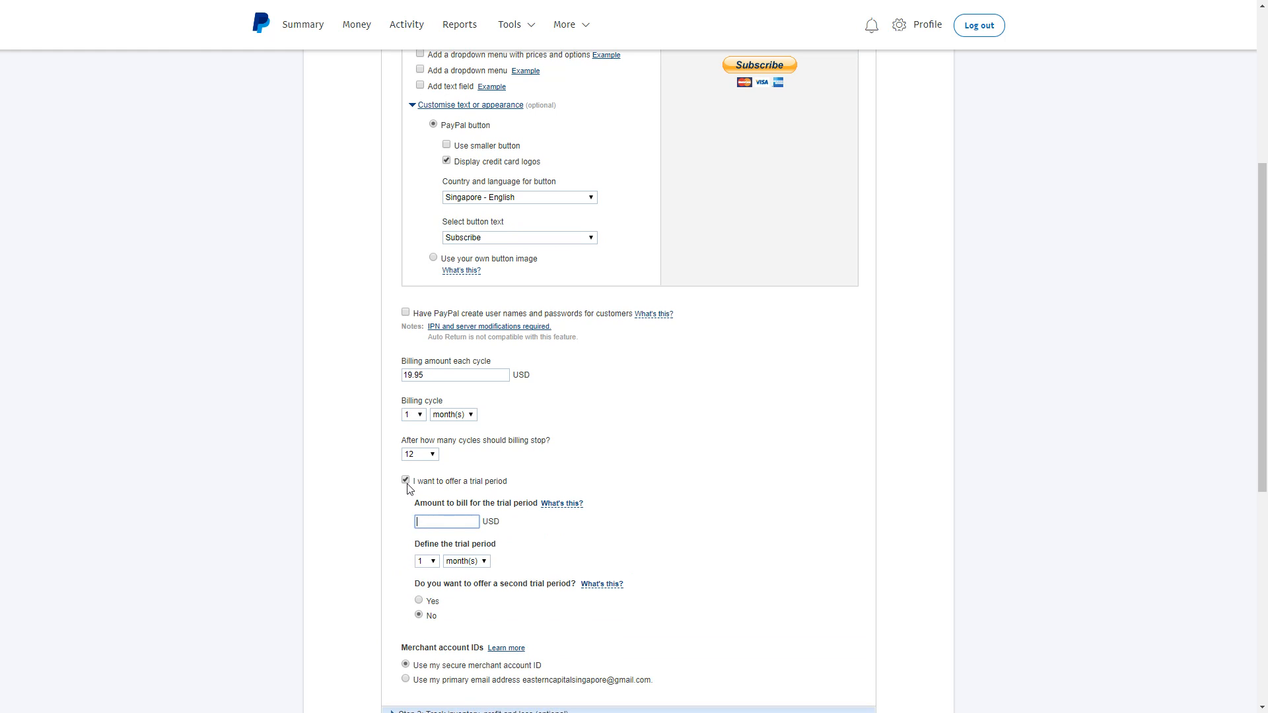
pyautogui.click(406, 481)
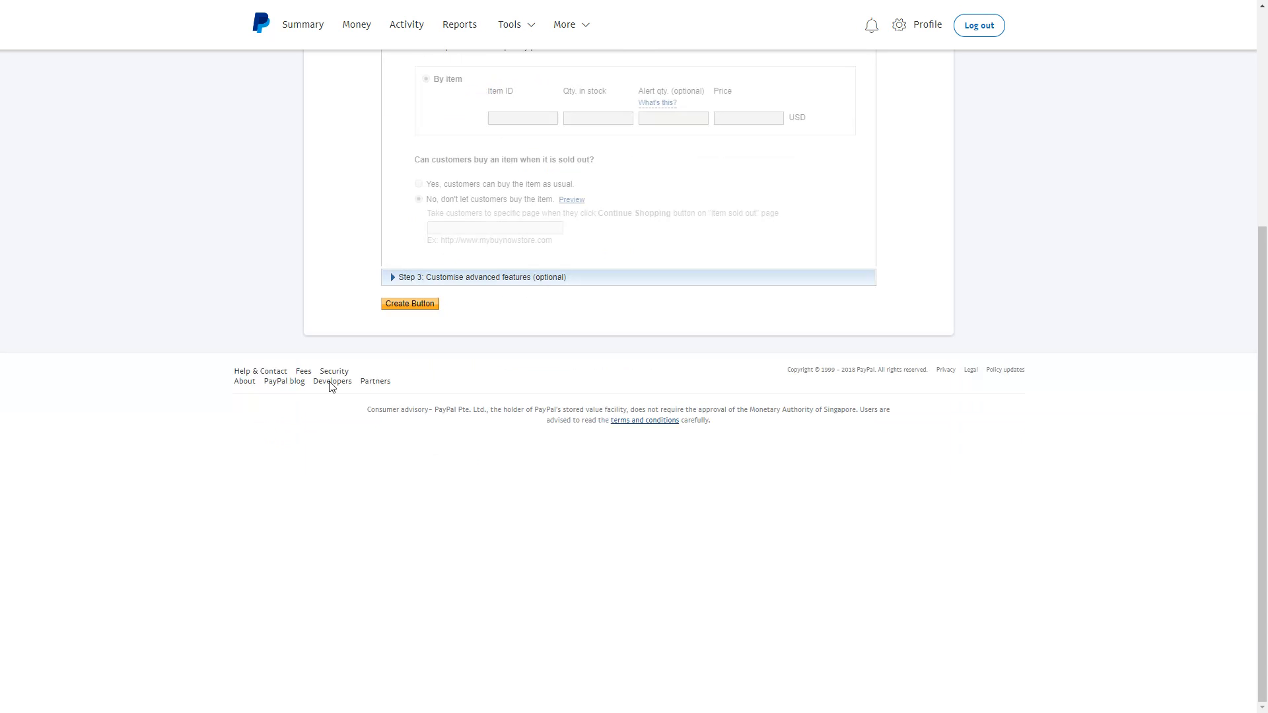
# Scroll to 'Step 3: Customise advanced features (optional)'.
pyautogui.scroll(3)
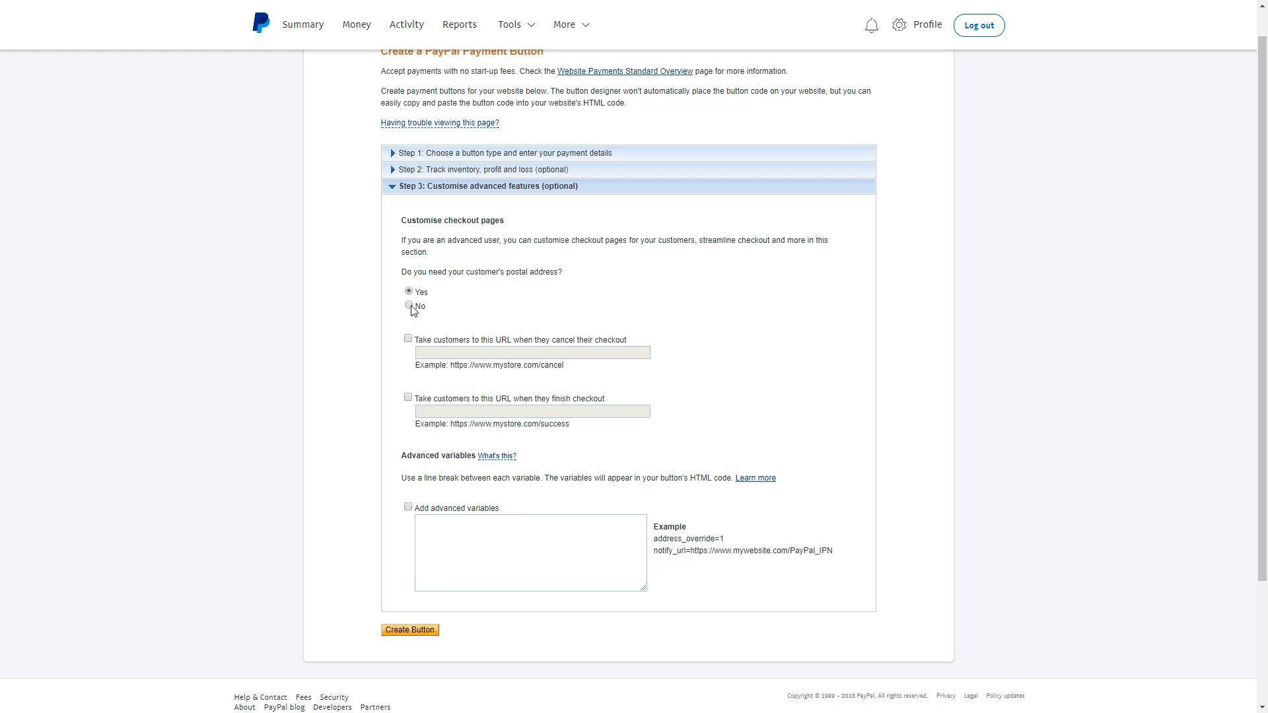
# Set postal address to No and enable the finished-checkout redirect option.
pyautogui.click(408, 306)
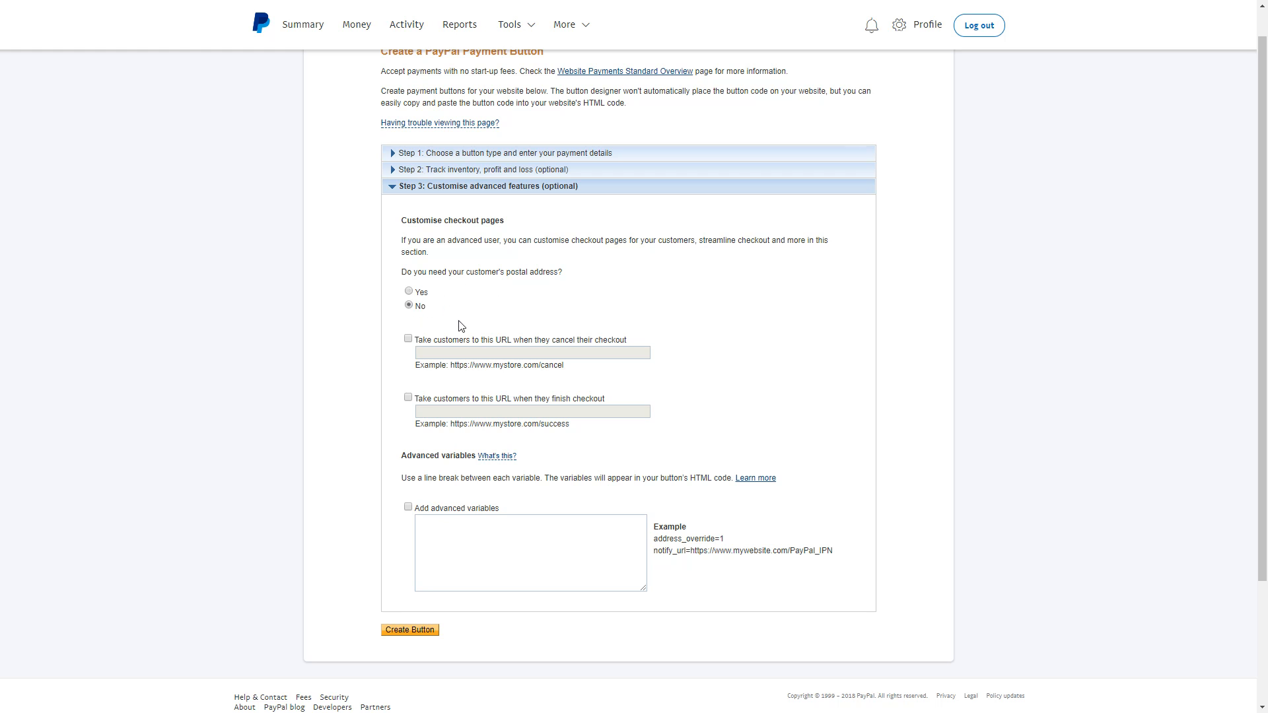
pyautogui.click(408, 338)
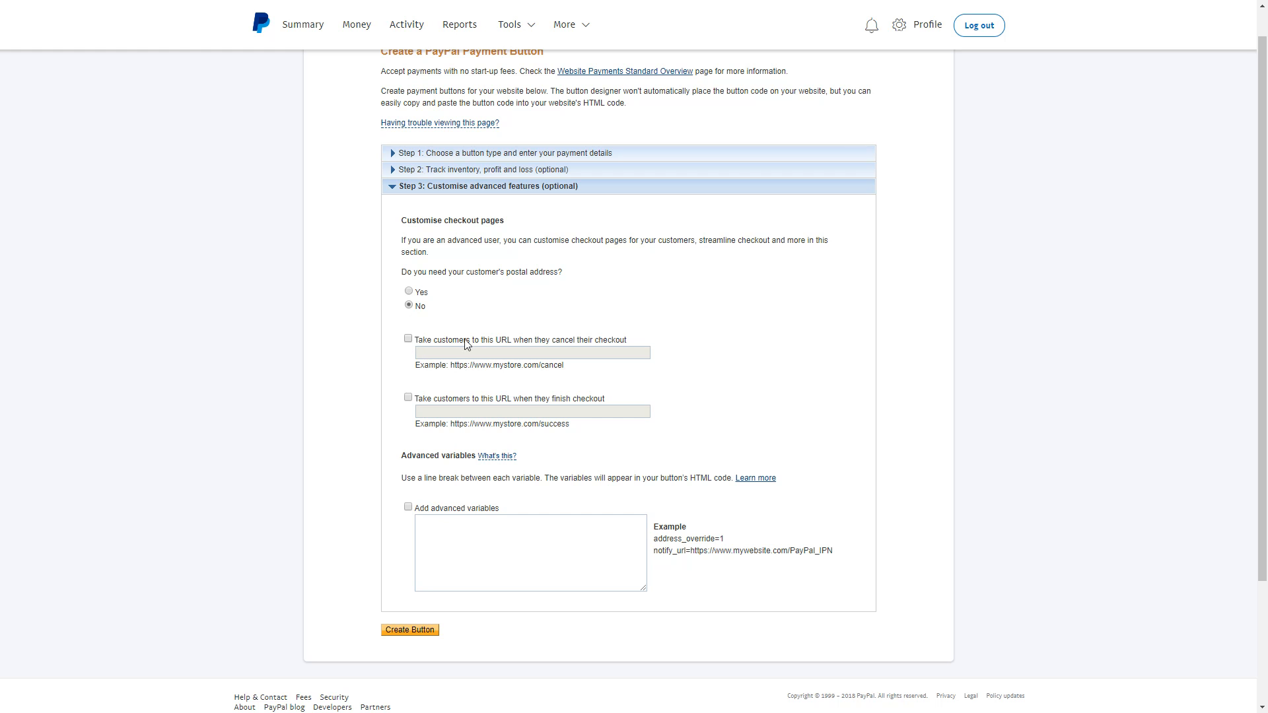
pyautogui.click(408, 338)
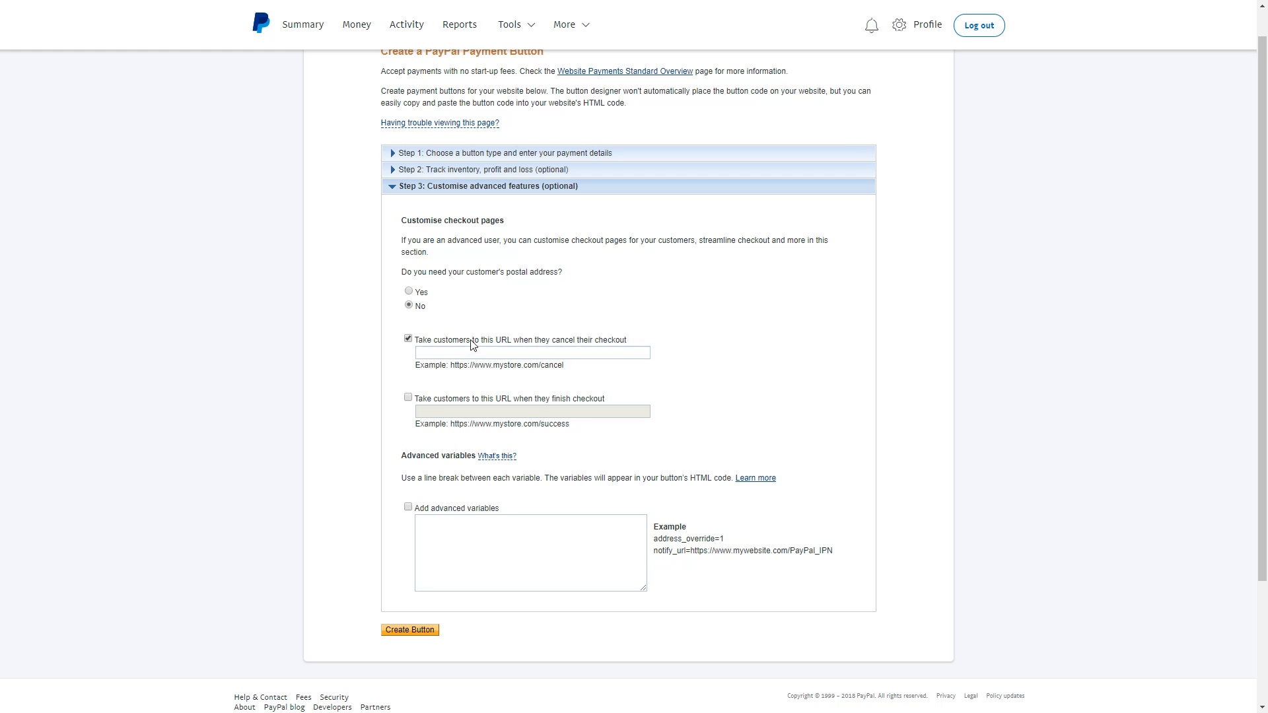
pyautogui.click(408, 397)
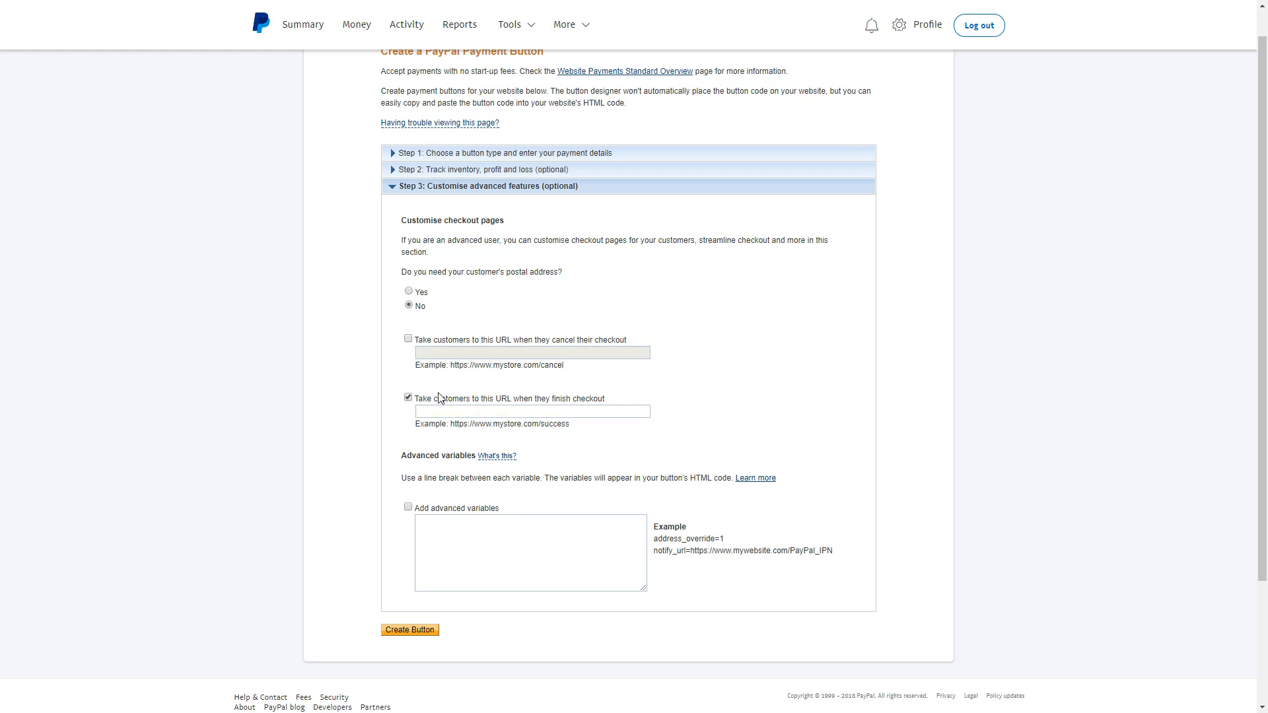
pyautogui.click(531, 411)
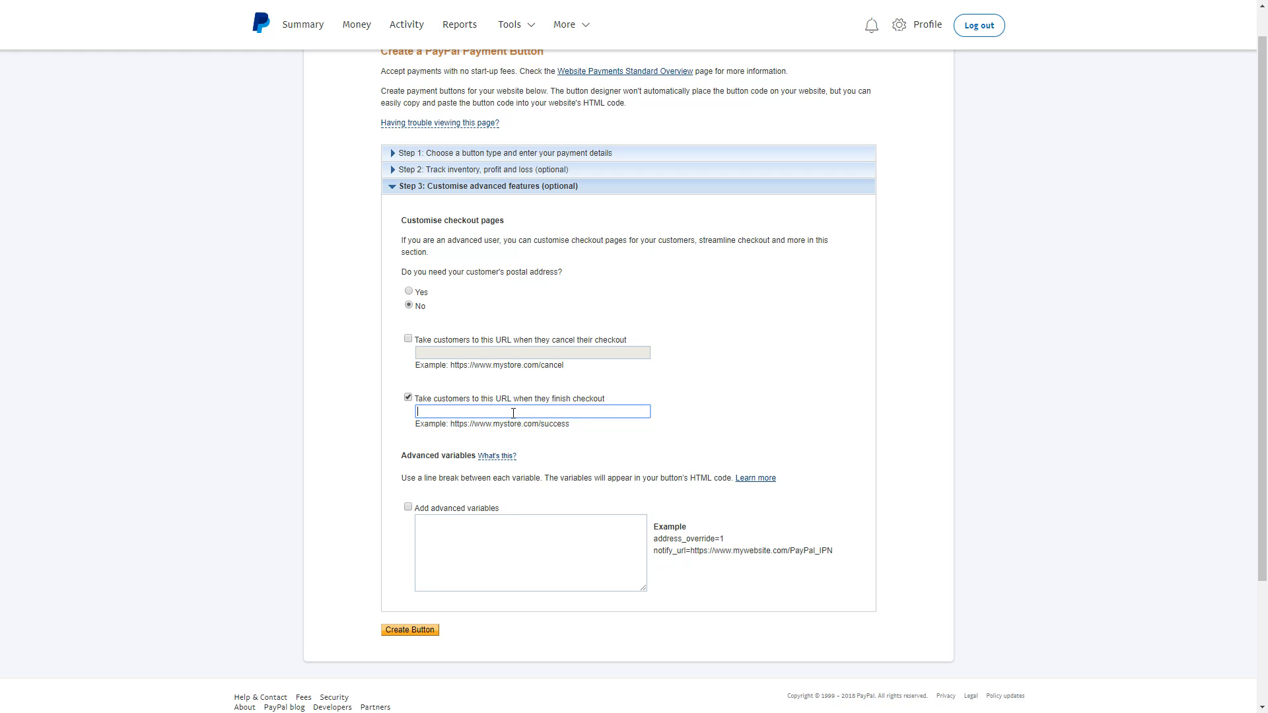
pyautogui.write('ht')
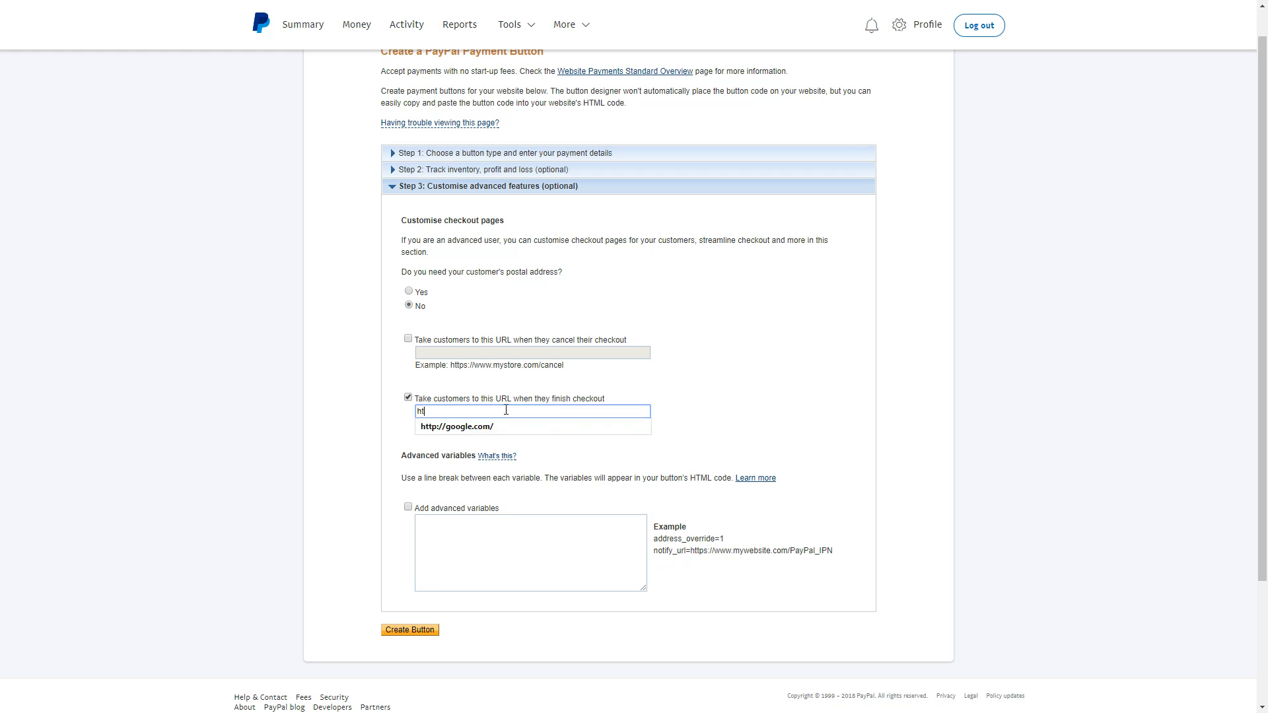
pyautogui.click(455, 426)
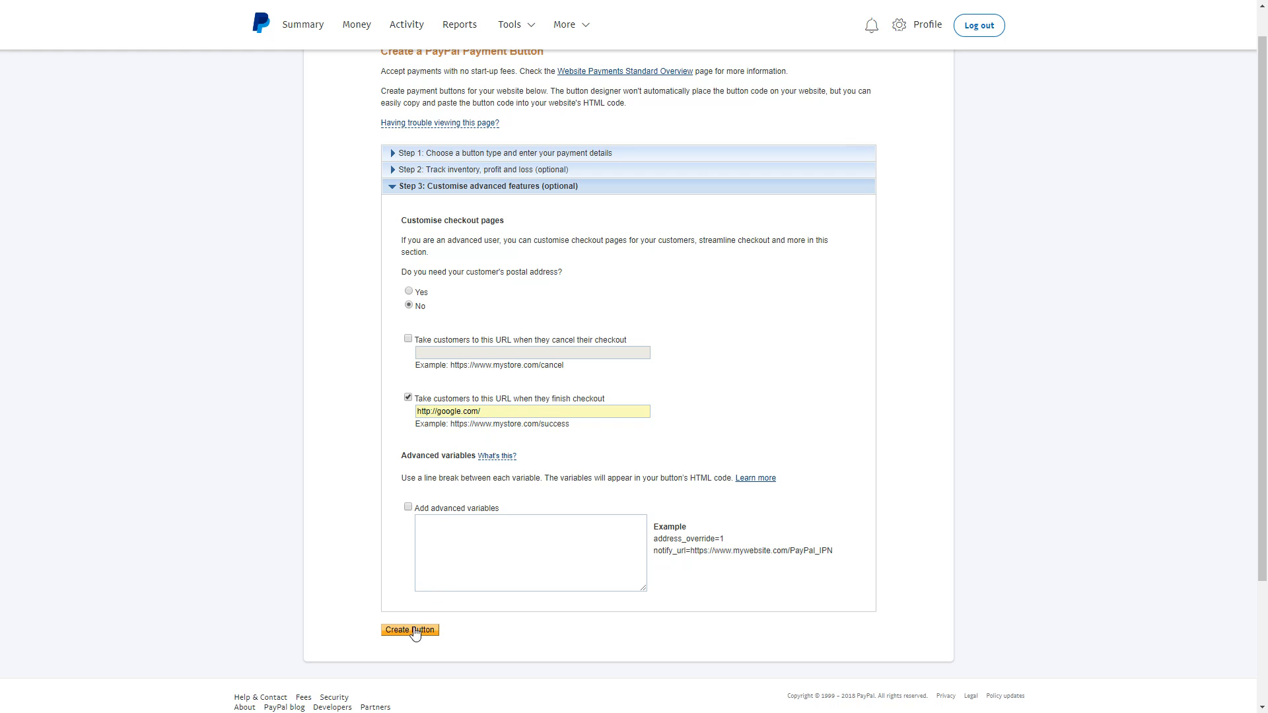
pyautogui.click(409, 630)
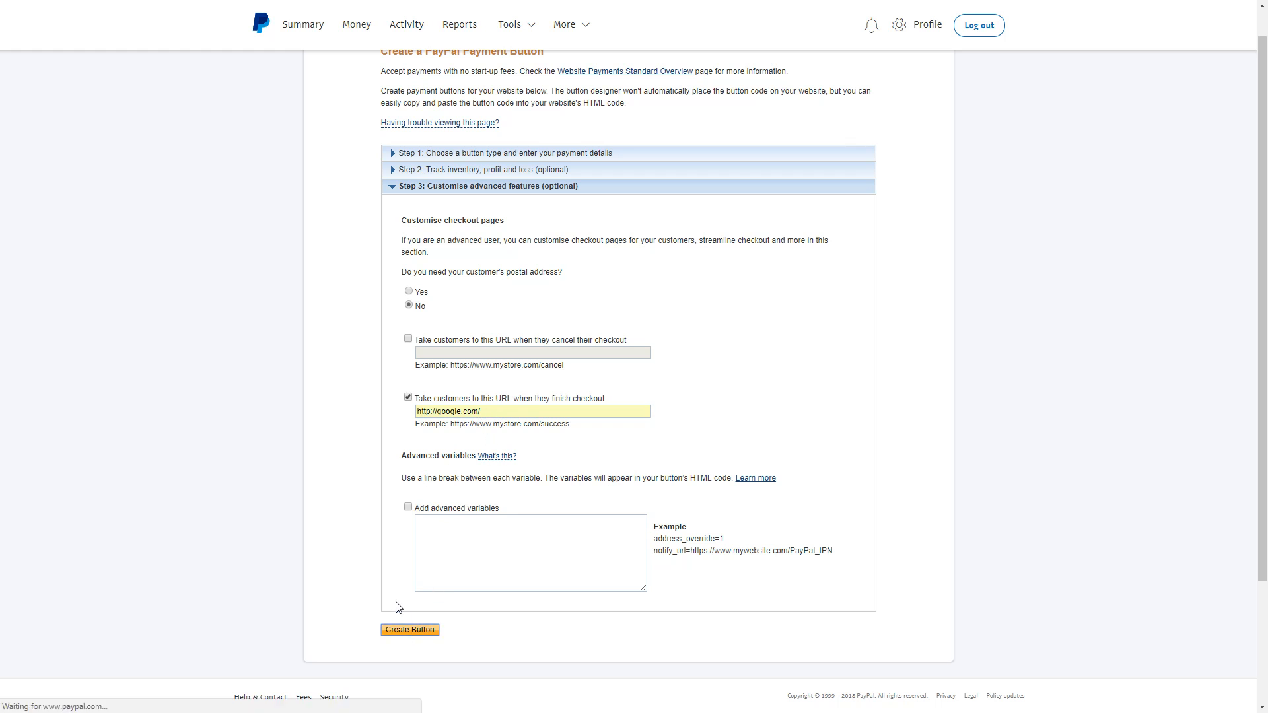
pyautogui.click(409, 630)
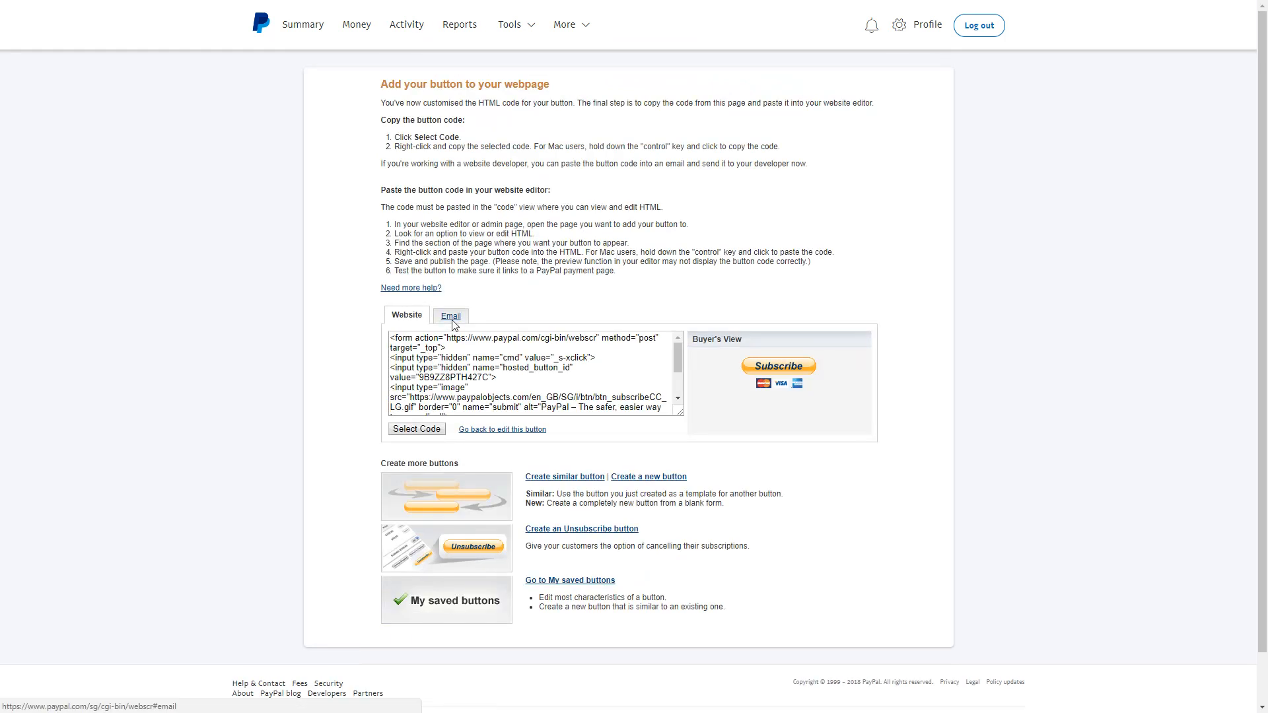
# Highlight all of the generated Website code with Select Code.
pyautogui.click(417, 428)
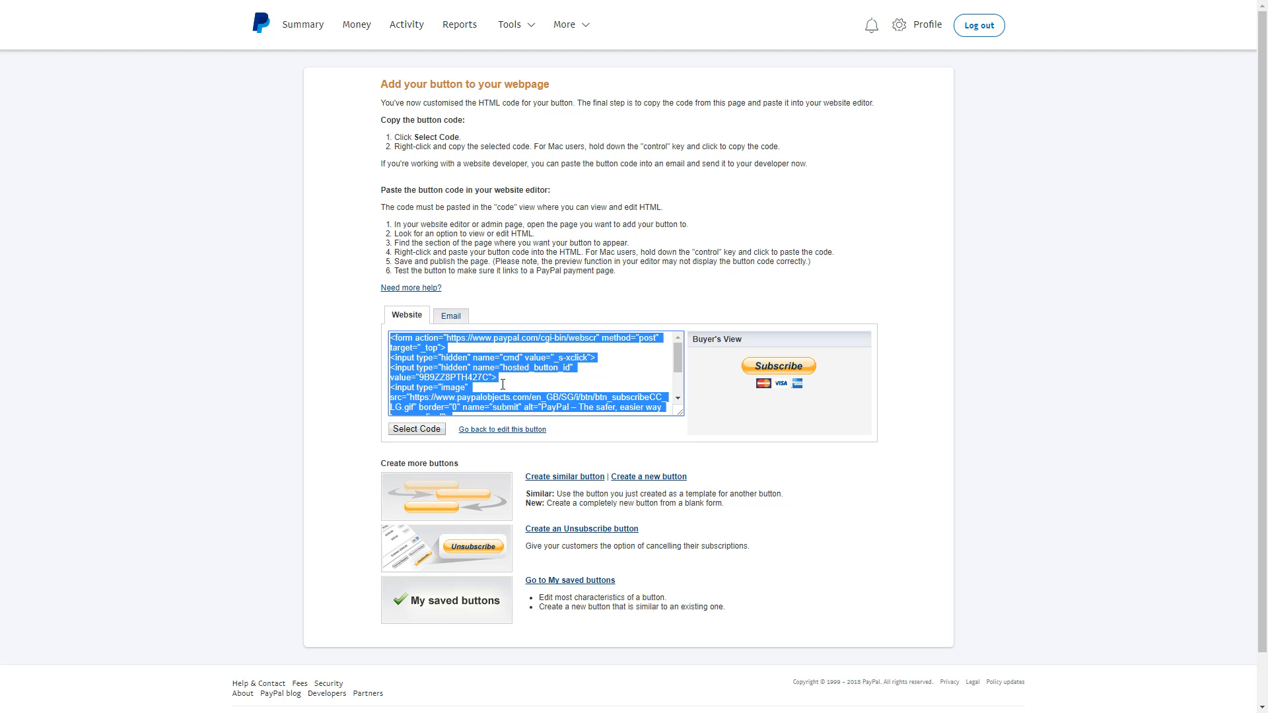
pyautogui.moveTo(521, 390)
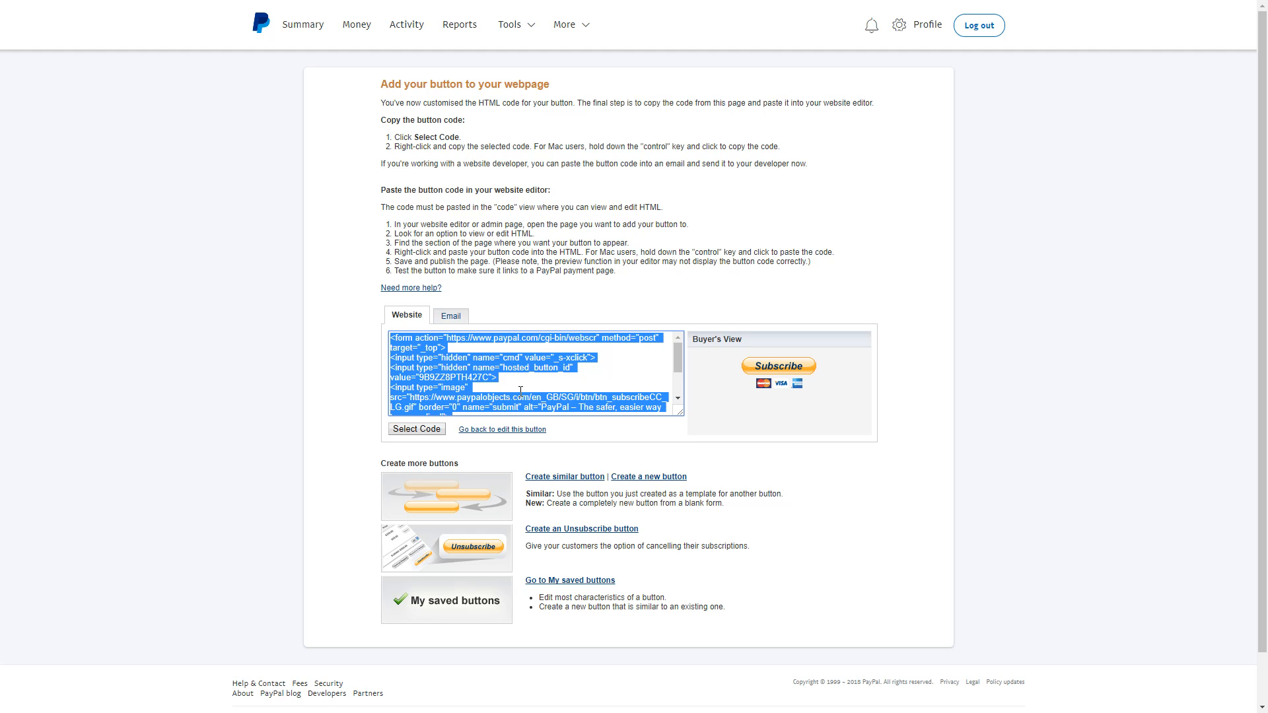
pyautogui.moveTo(810, 375)
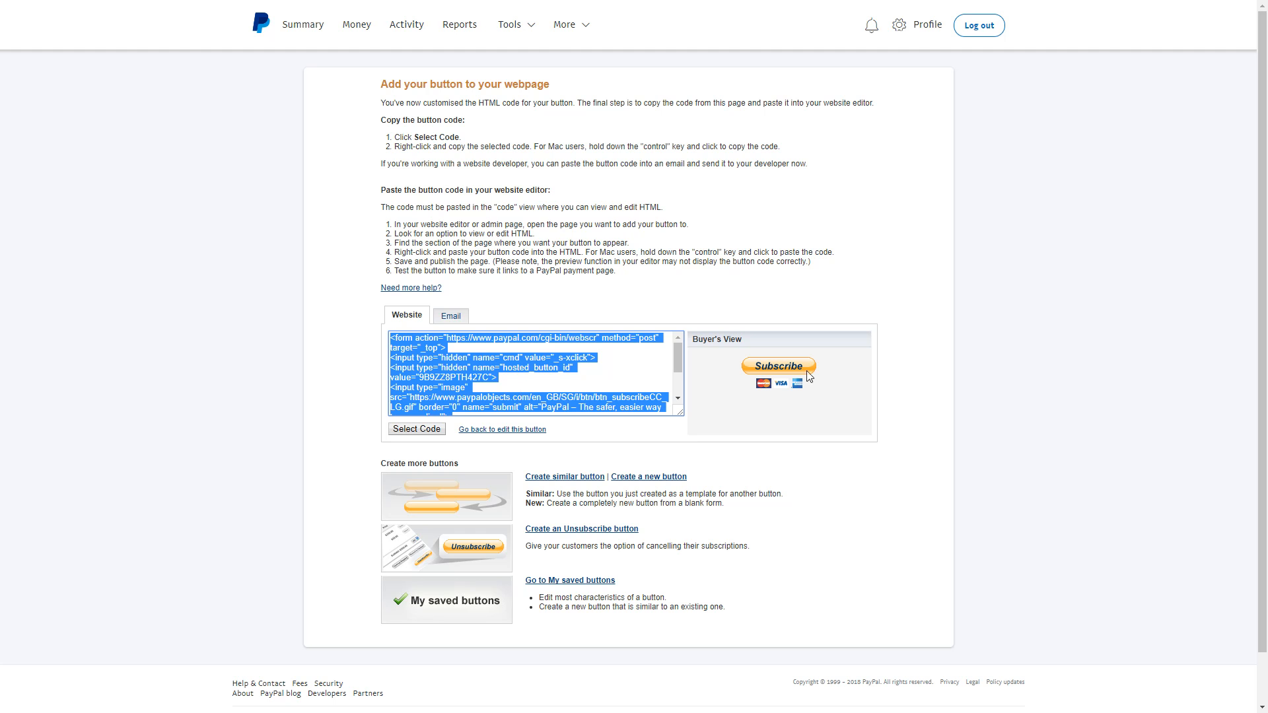